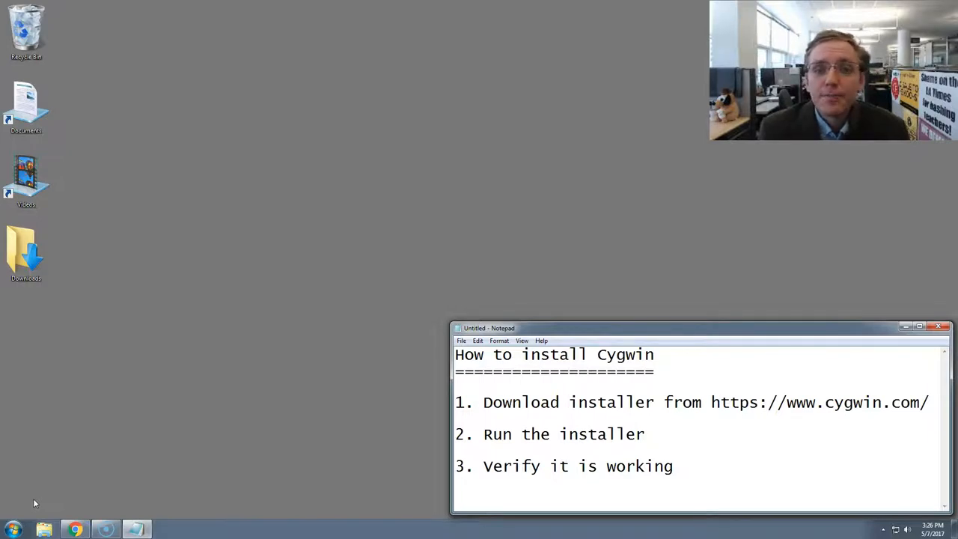
Launch the browser from the program launcher and go to the Install Cygwin page on cygwin.com
{"action": "left_click", "coordinate": [9, 527]}
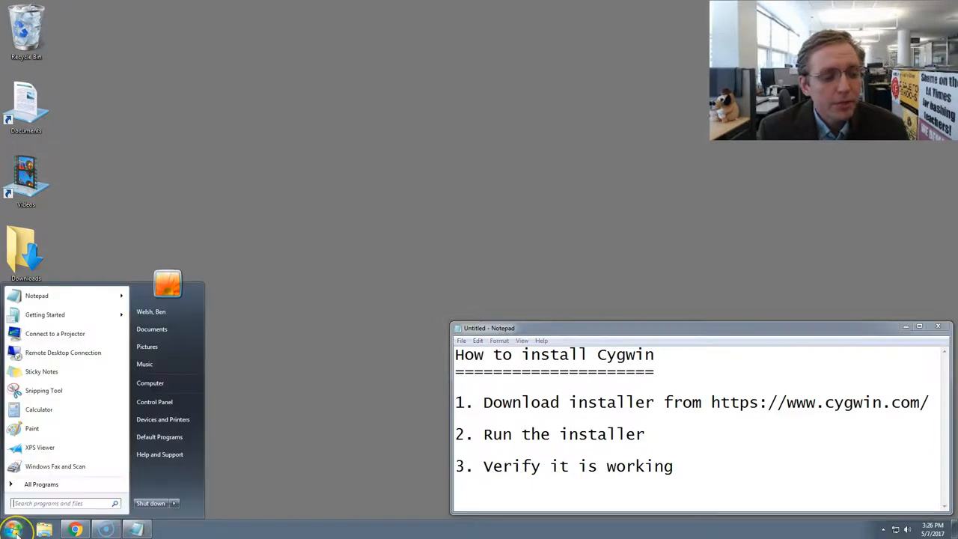
{"action": "type", "text": "cmd"}
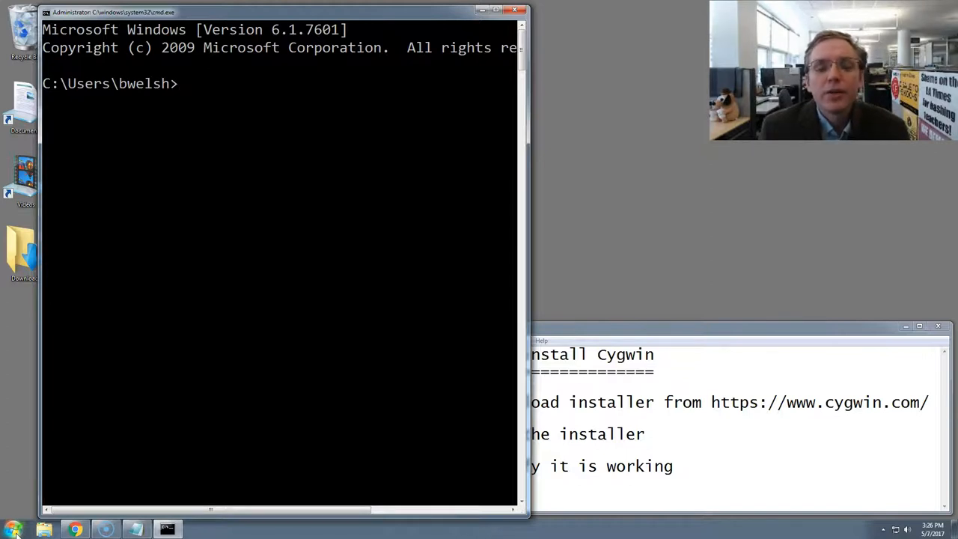
{"action": "mouse_move", "coordinate": [452, 116]}
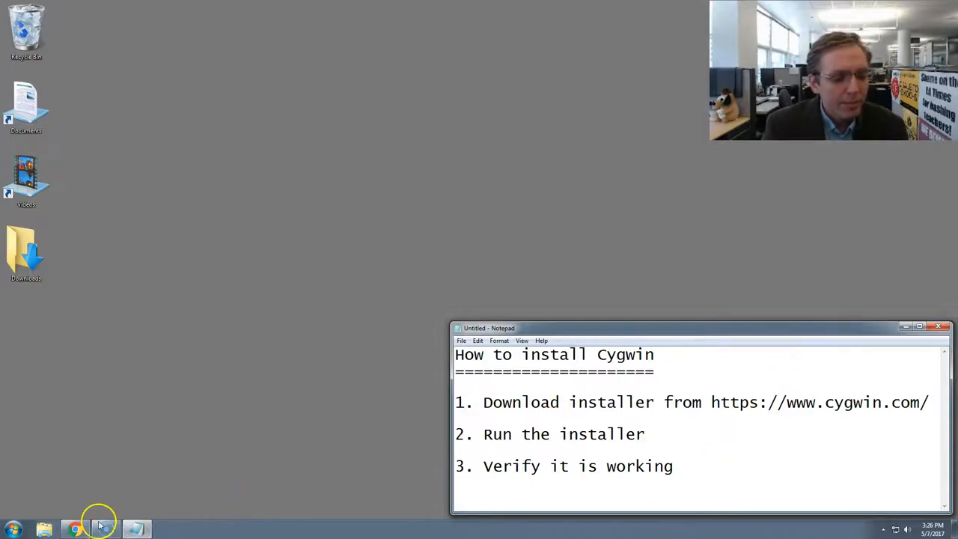
{"action": "left_click", "coordinate": [75, 527]}
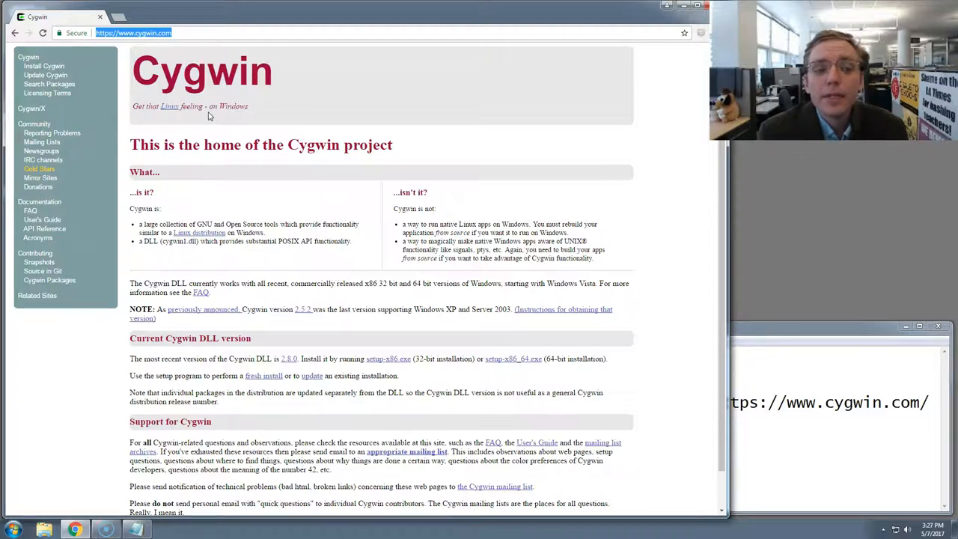
{"action": "mouse_move", "coordinate": [63, 65]}
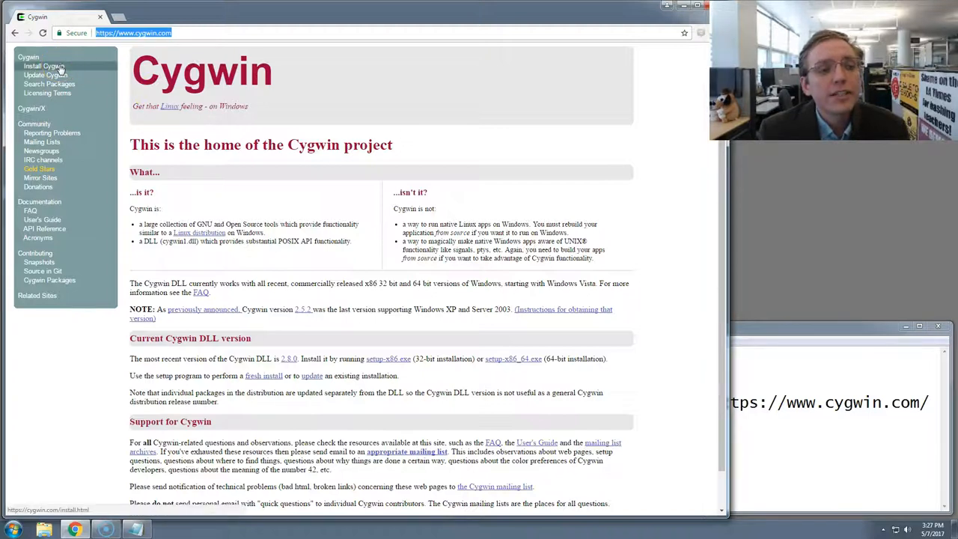
{"action": "left_click", "coordinate": [41, 66]}
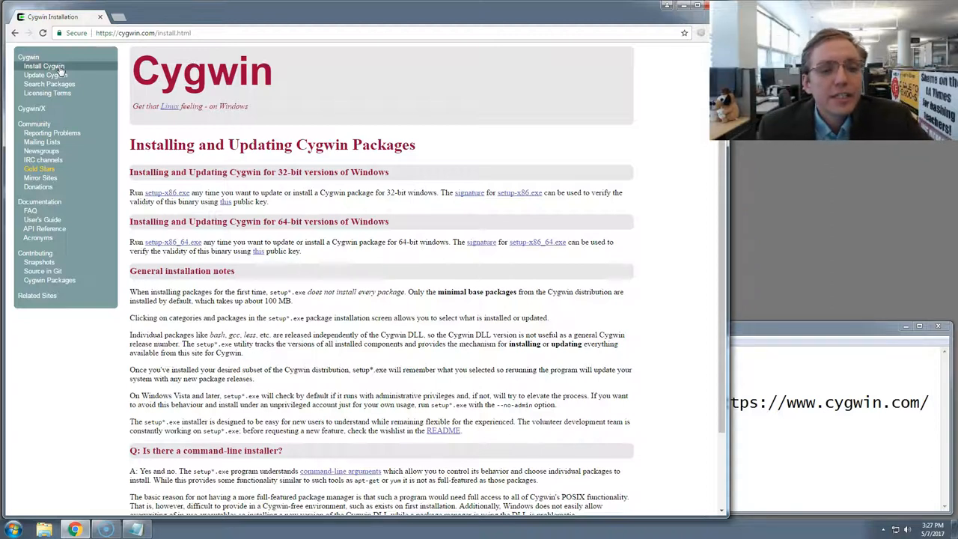
{"action": "mouse_move", "coordinate": [187, 249]}
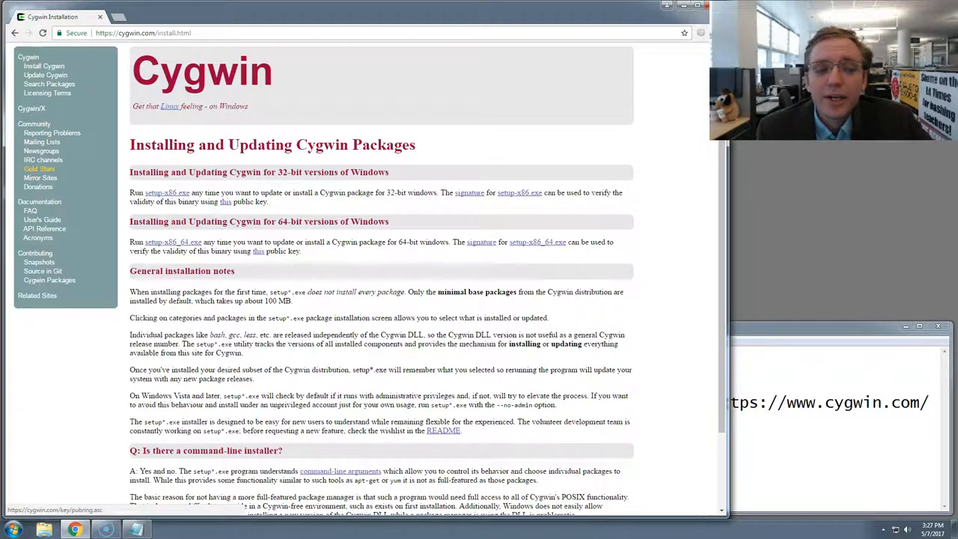
{"action": "mouse_move", "coordinate": [468, 255]}
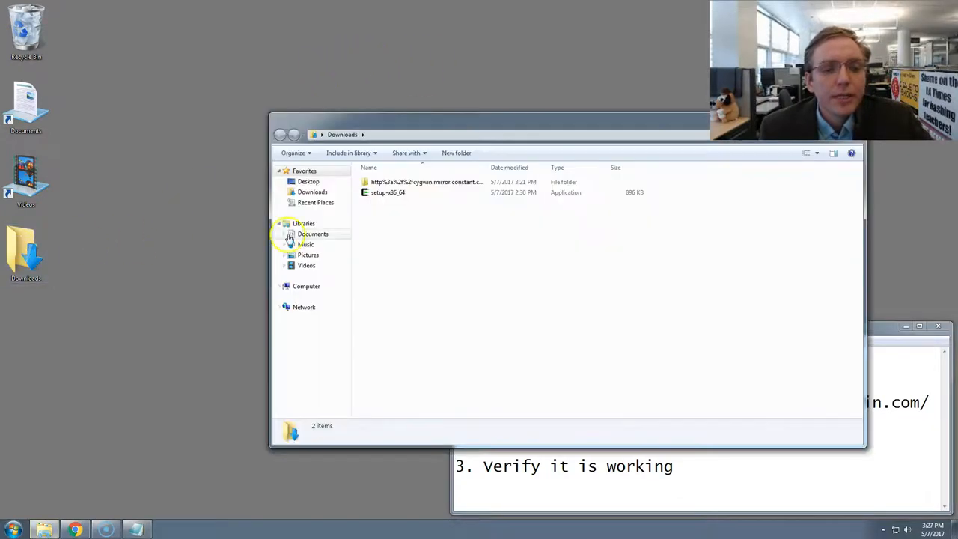
Run the downloaded setup-x86_64 installer from Downloads, accepting the unverified-publisher warning
{"action": "left_click", "coordinate": [386, 192]}
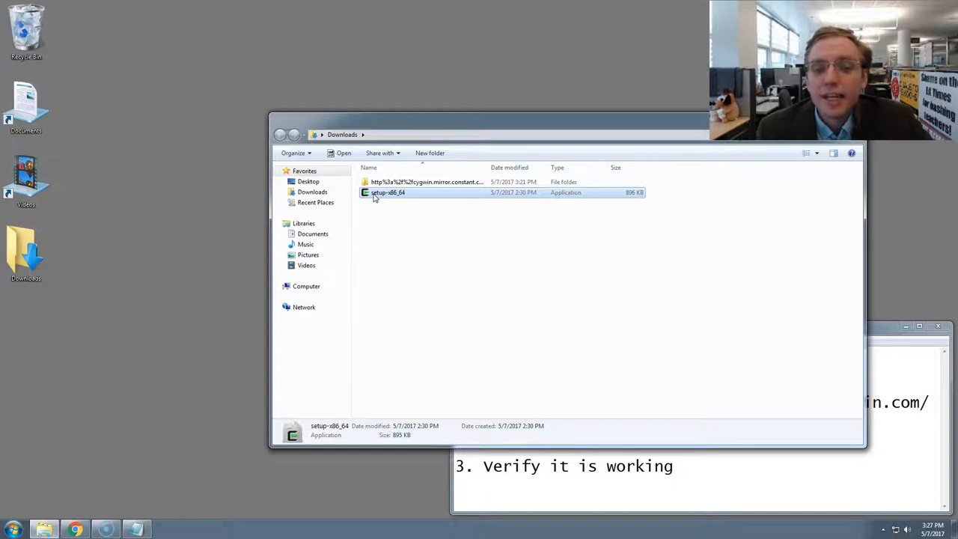
{"action": "double_click", "coordinate": [386, 192]}
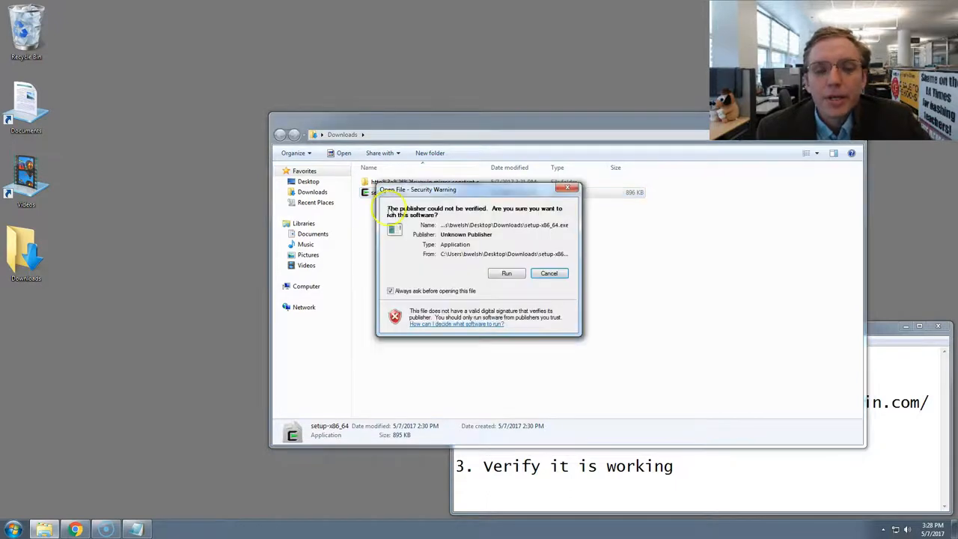
{"action": "mouse_move", "coordinate": [470, 273]}
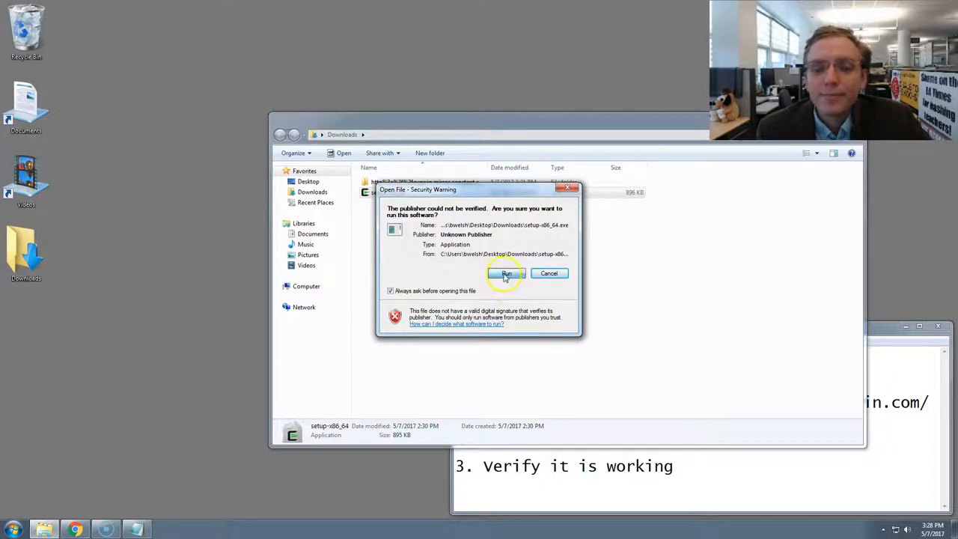
{"action": "left_click", "coordinate": [505, 273]}
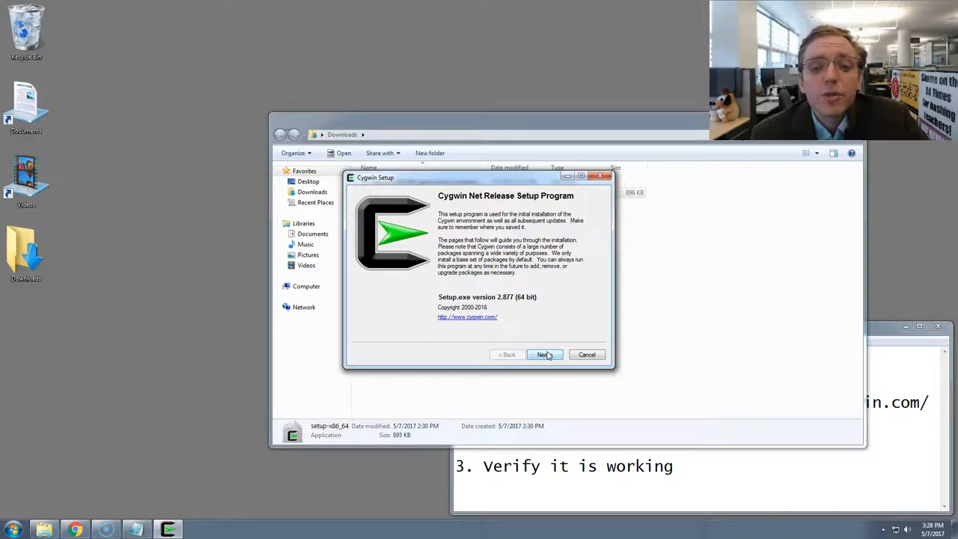
Step through setup keeping Install from Internet, direct connection, the chosen mirror and default packages
{"action": "left_click", "coordinate": [544, 354]}
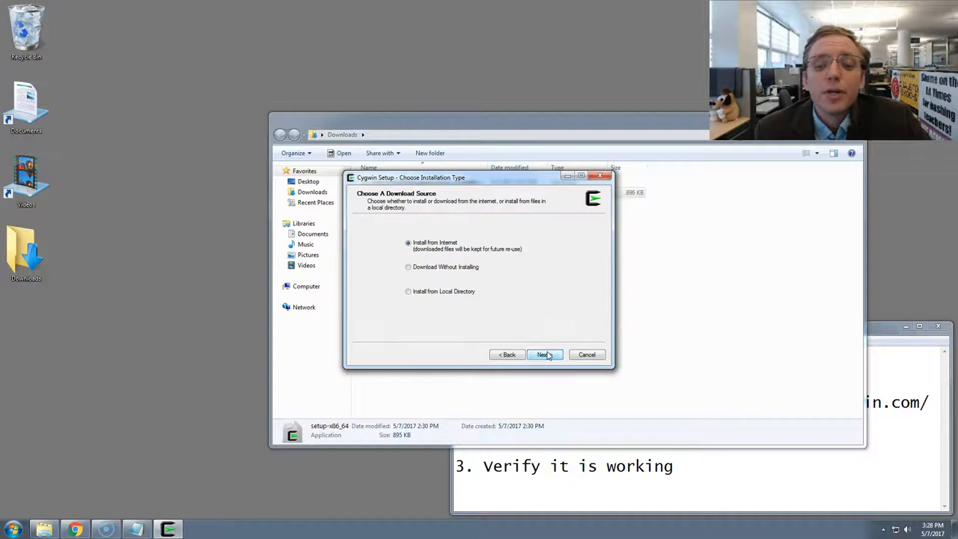
{"action": "left_click", "coordinate": [545, 353]}
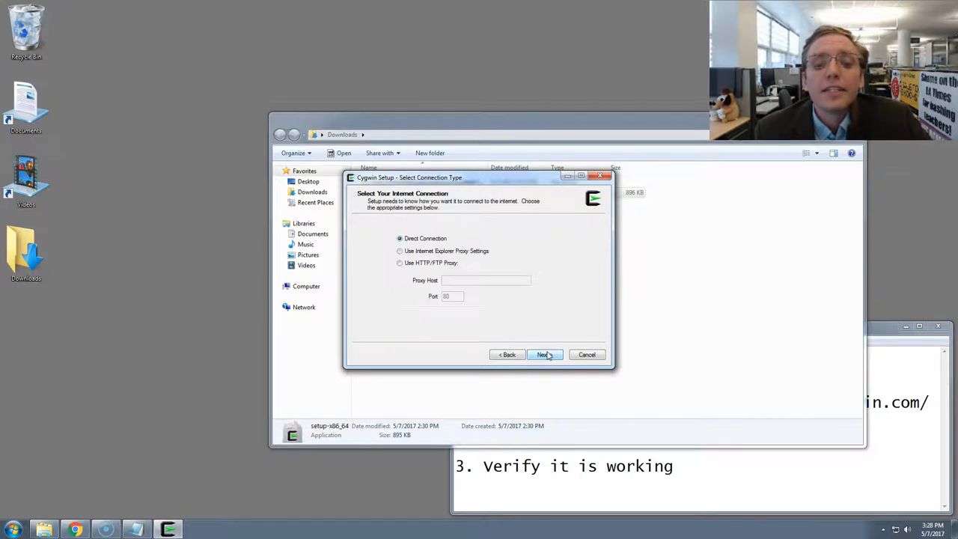
{"action": "left_click", "coordinate": [545, 354]}
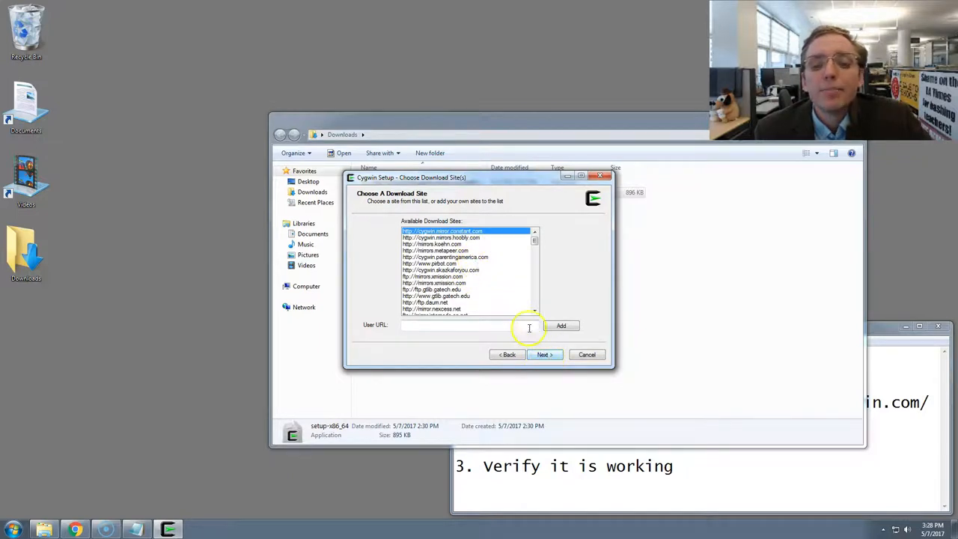
{"action": "left_click", "coordinate": [544, 353]}
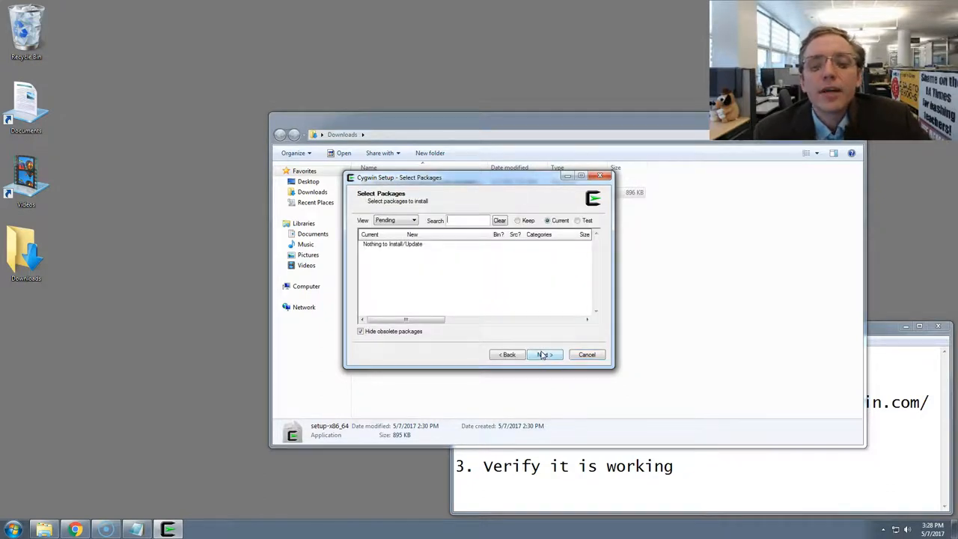
{"action": "left_click", "coordinate": [544, 354]}
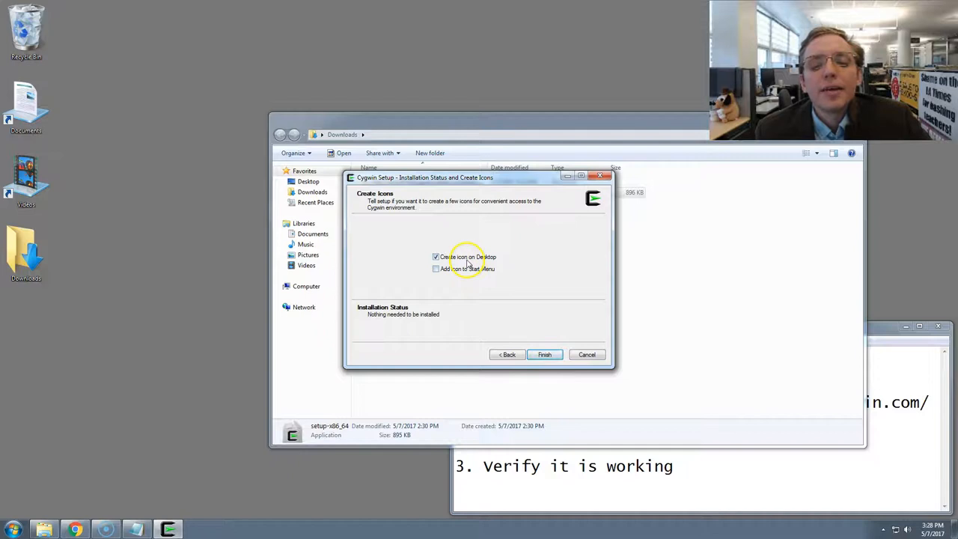
Add a Start Menu shortcut alongside the desktop icon and finish the installation
{"action": "left_click", "coordinate": [436, 269]}
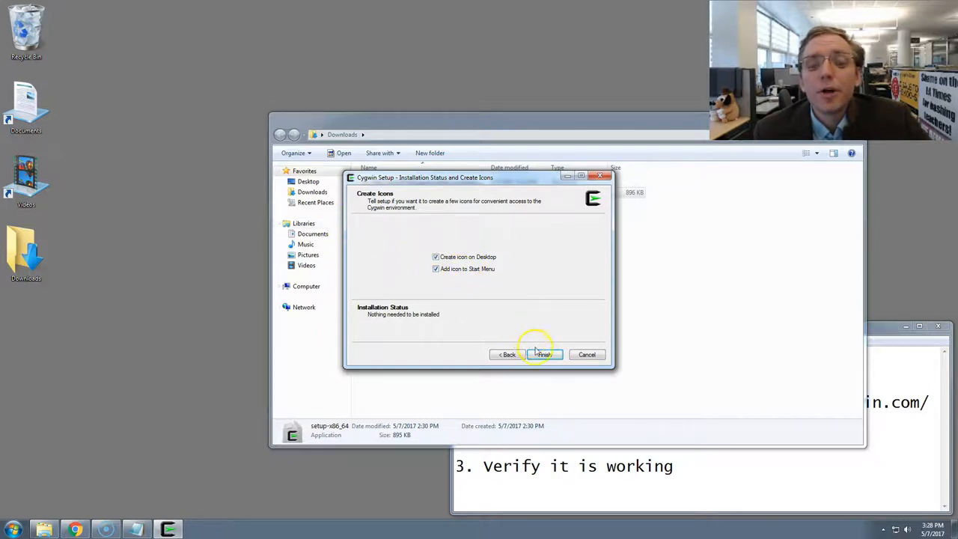
{"action": "left_click", "coordinate": [540, 353]}
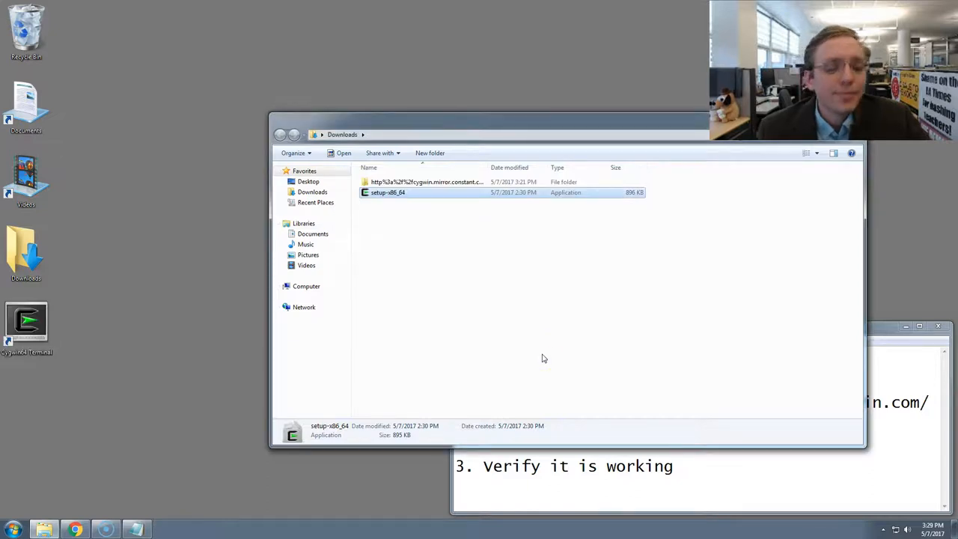
{"action": "mouse_move", "coordinate": [95, 349]}
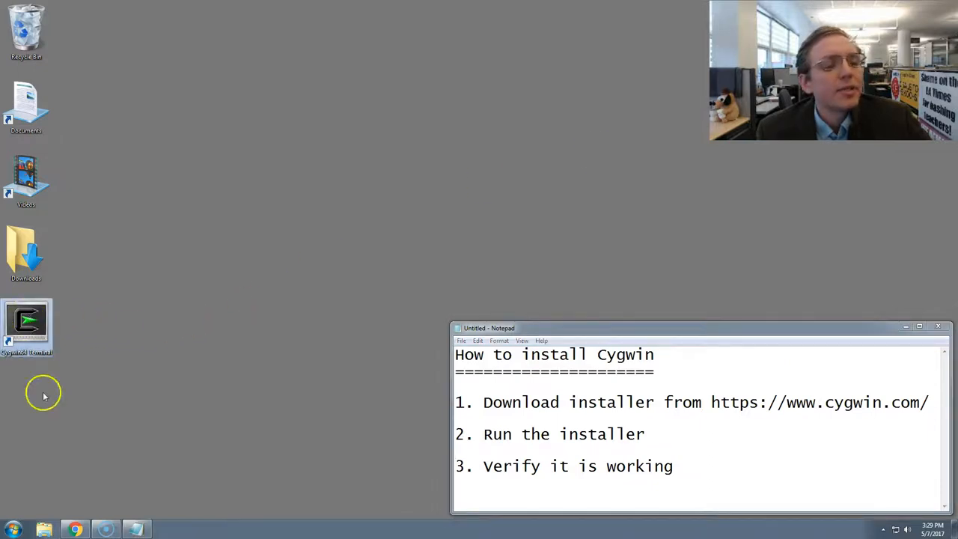
Search 'cyg' in the Start menu, launch Cygwin64 Terminal and enlarge its window
{"action": "left_click", "coordinate": [12, 527]}
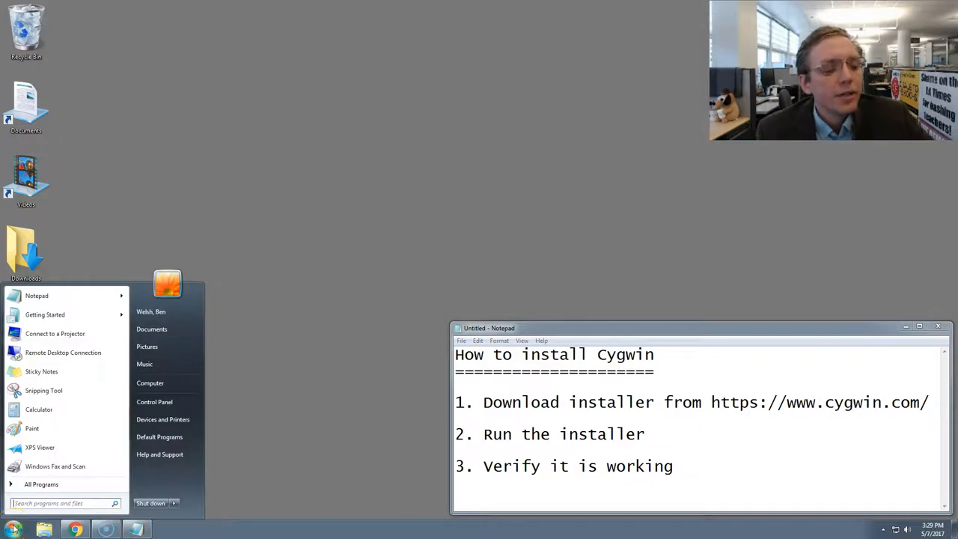
{"action": "type", "text": "cygwin"}
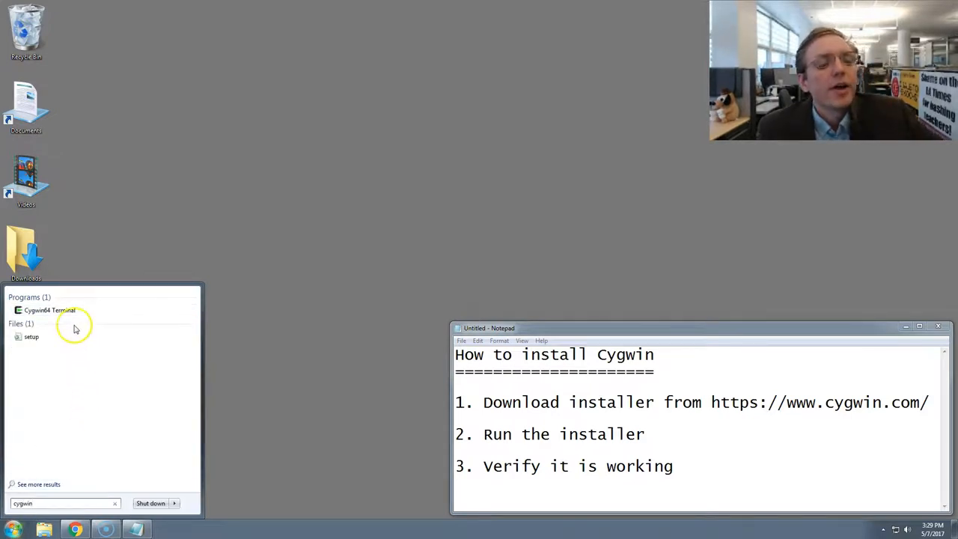
{"action": "mouse_move", "coordinate": [68, 314]}
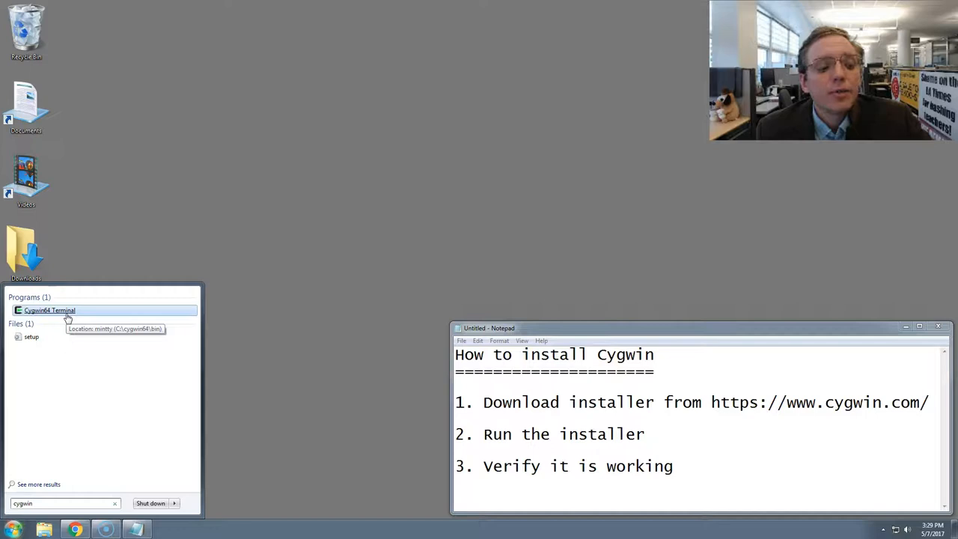
{"action": "left_click", "coordinate": [51, 310]}
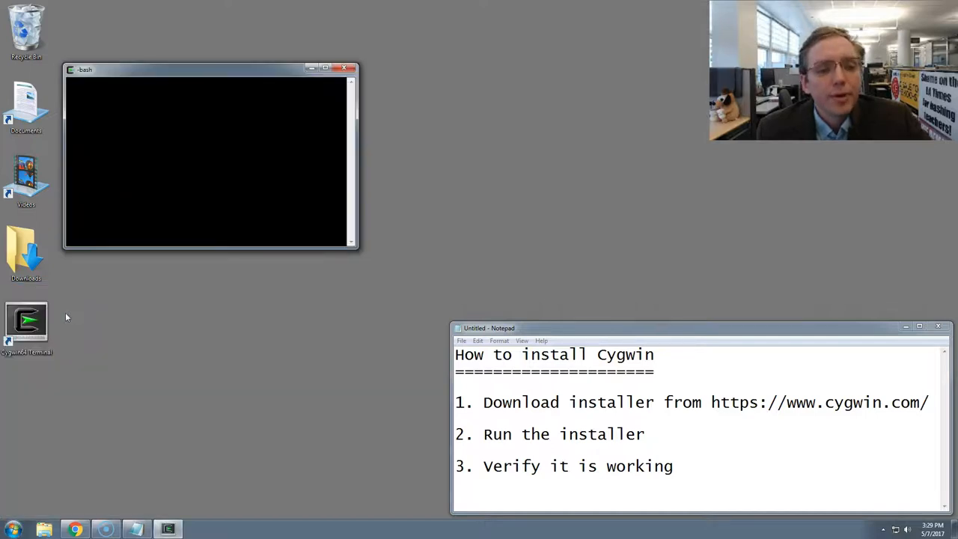
{"action": "left_click_drag", "start_coordinate": [358, 250], "coordinate": [602, 497]}
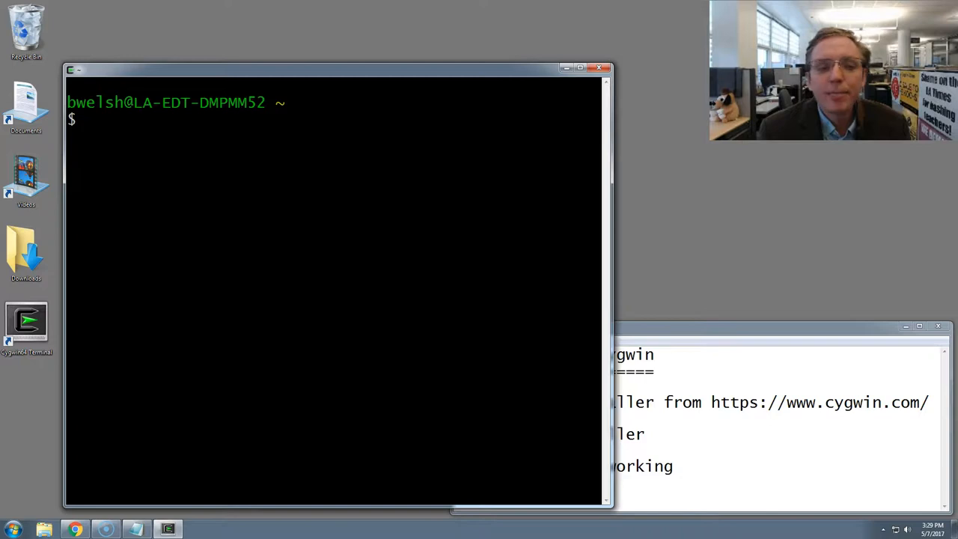
Run whoami, pwd, cd c: and ls to show the user, home directory and C drive contents
{"action": "type", "text": "whoami"}
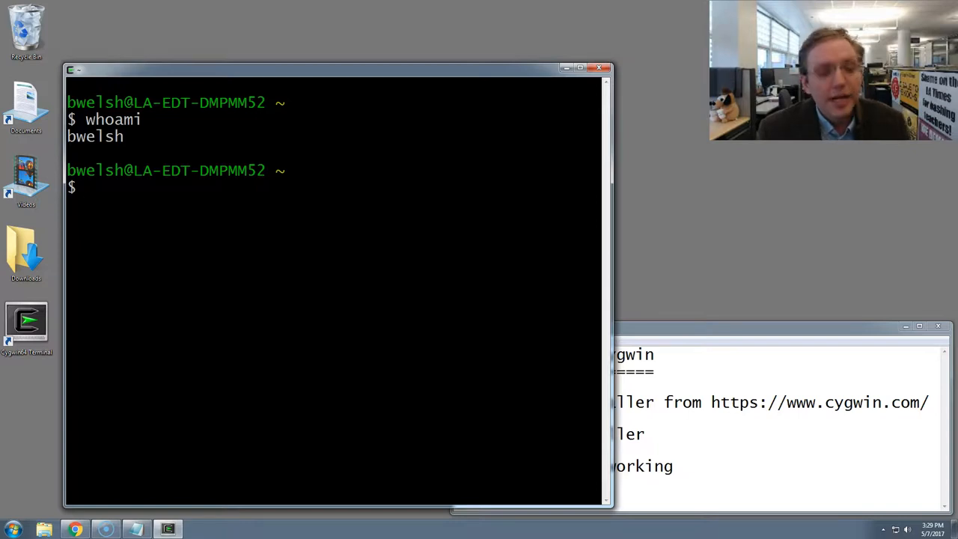
{"action": "type", "text": "pwd"}
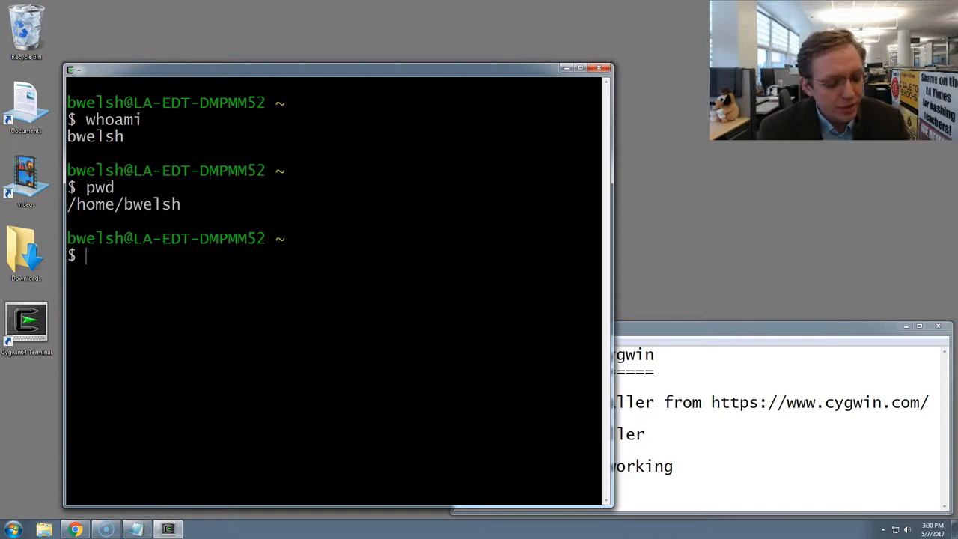
{"action": "type", "text": "cd c:"}
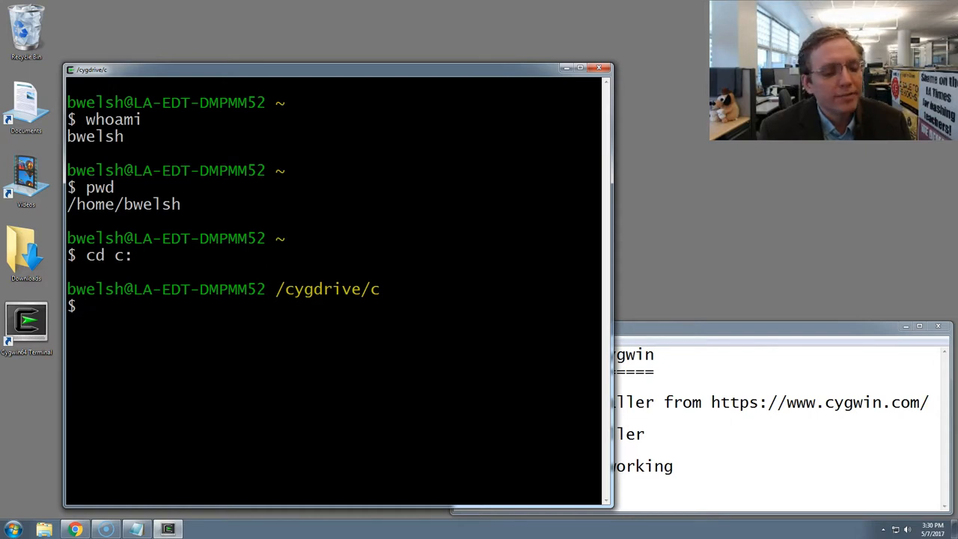
{"action": "type", "text": "ls"}
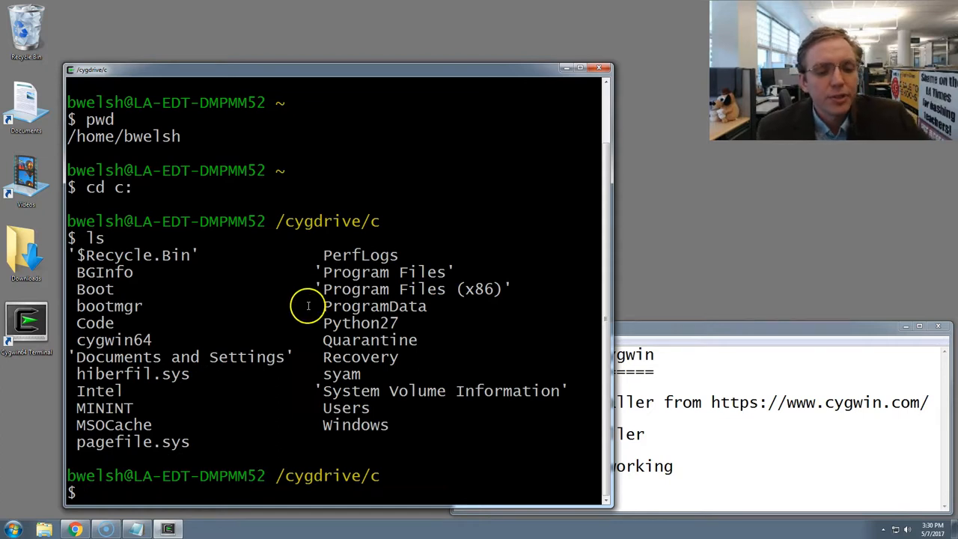
{"action": "mouse_move", "coordinate": [63, 512]}
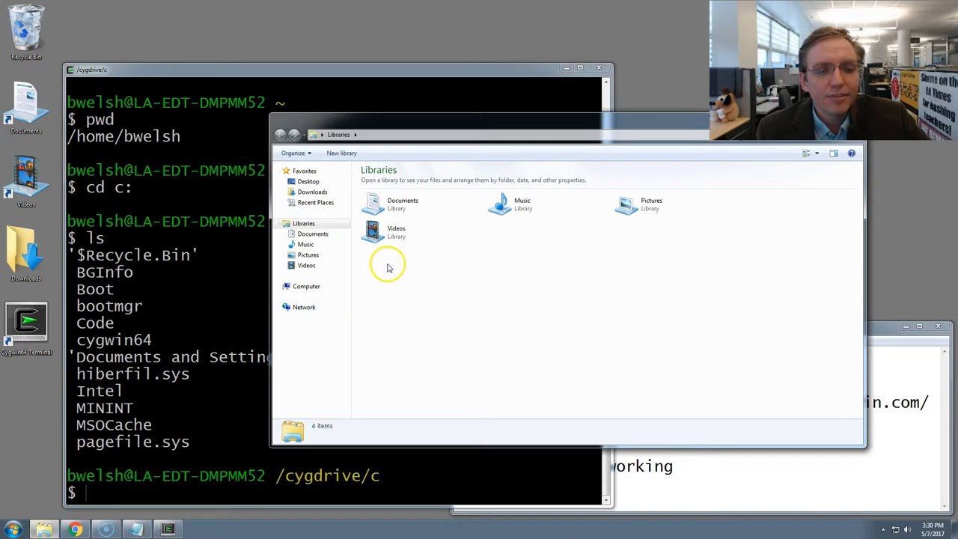
Browse to Local Disk (C:) in Windows Explorer to compare its folders with the ls output
{"action": "left_click", "coordinate": [306, 286]}
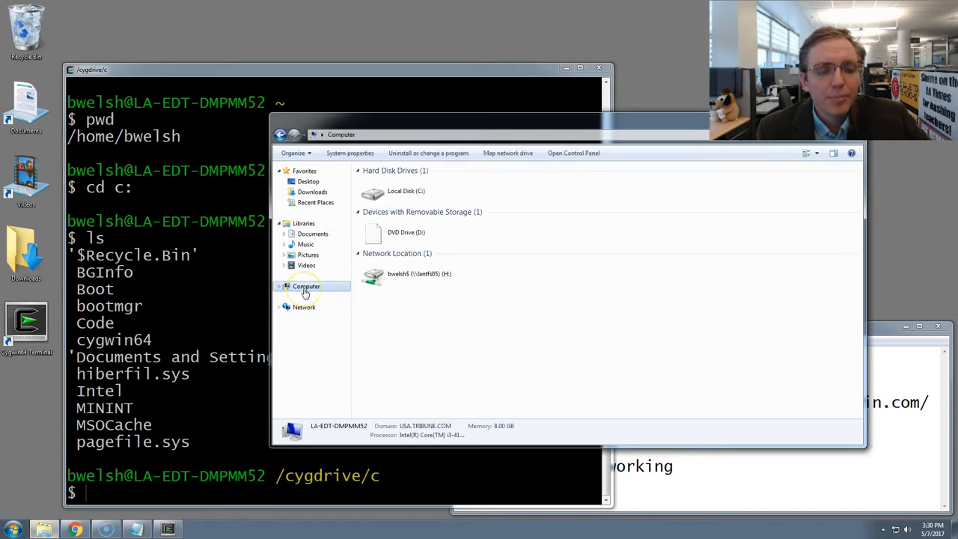
{"action": "double_click", "coordinate": [398, 192]}
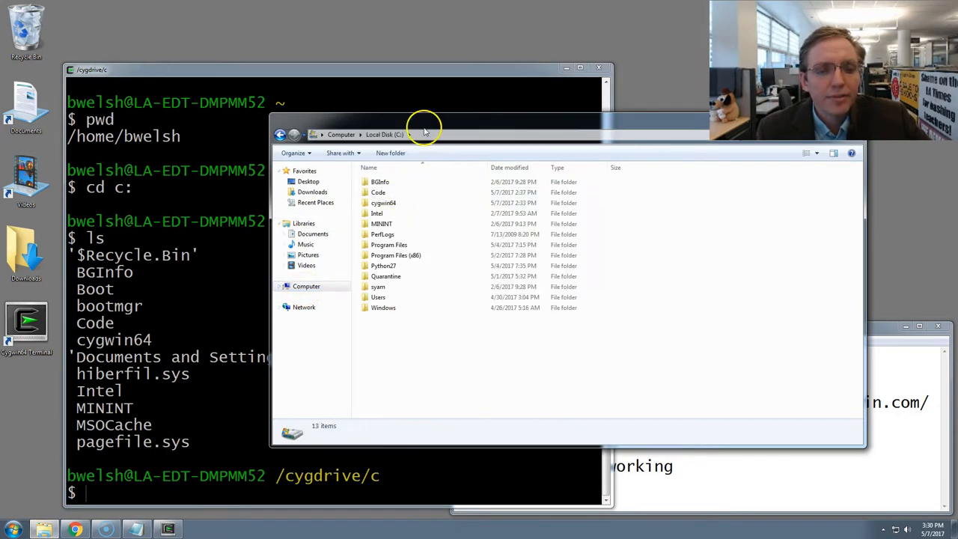